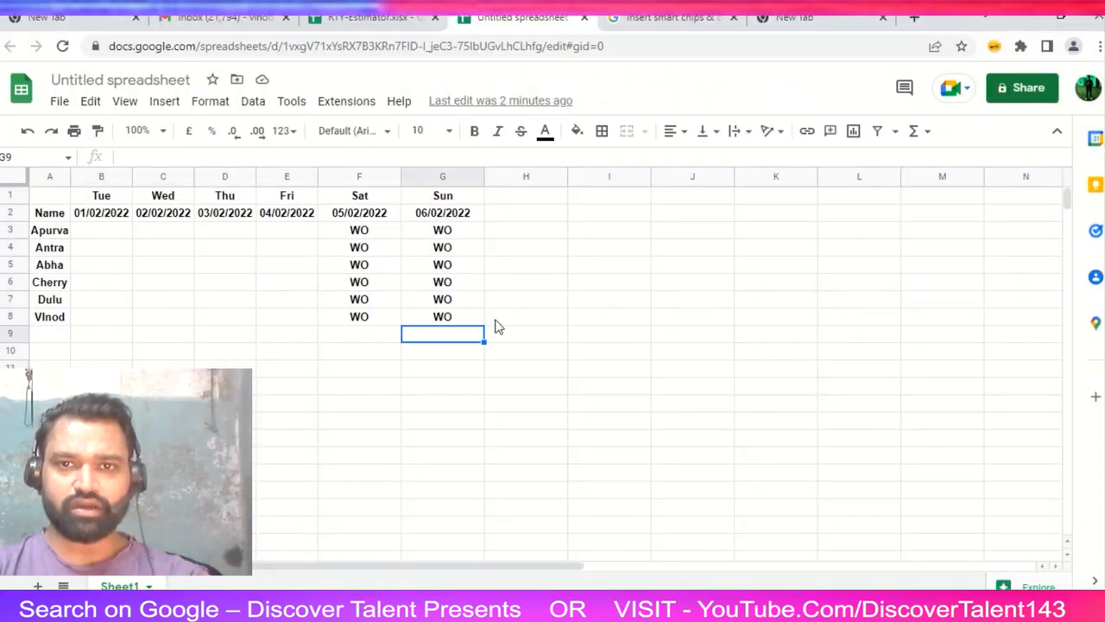
mouse_move(526, 294)
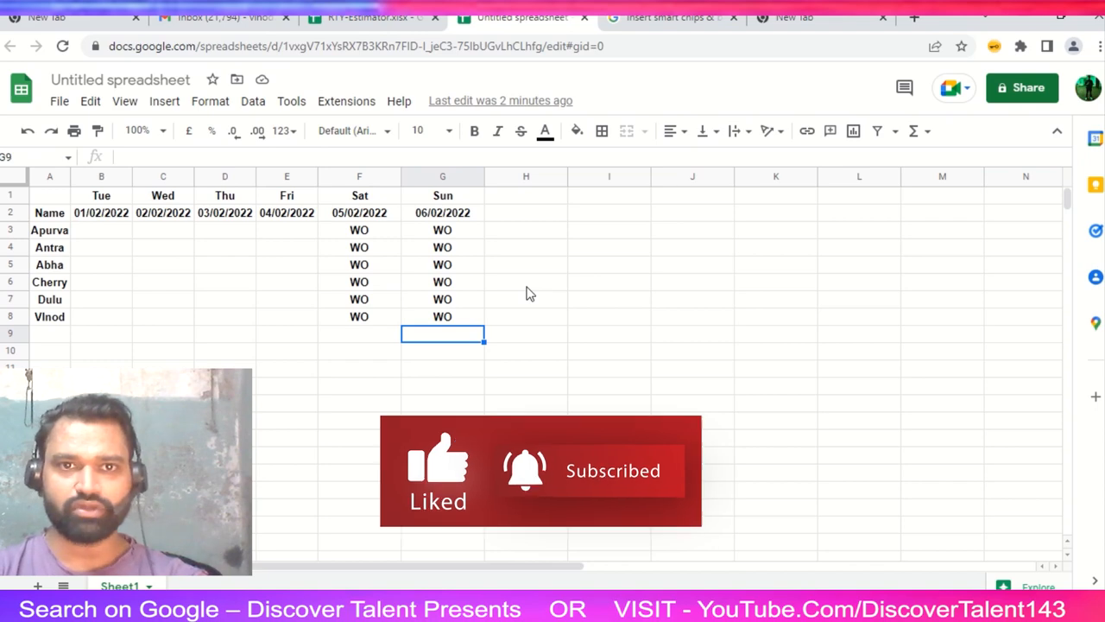
Step: Glance at the email inbox and RTY-Estimator spreadsheet, then return to the attendance sheet
left_click(225, 18)
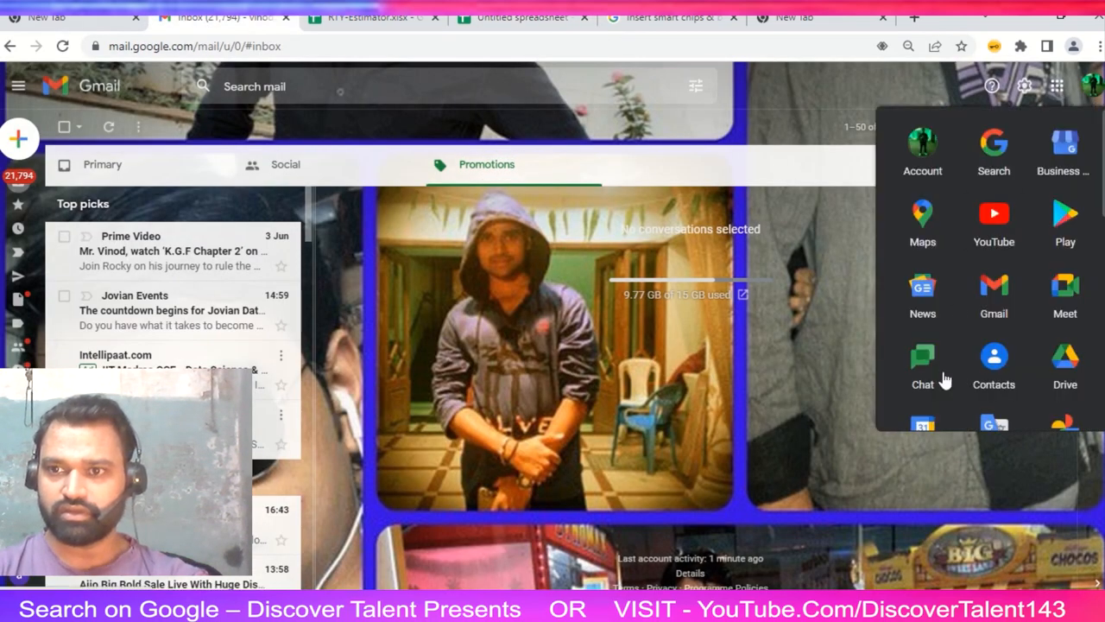
scroll("down", 3)
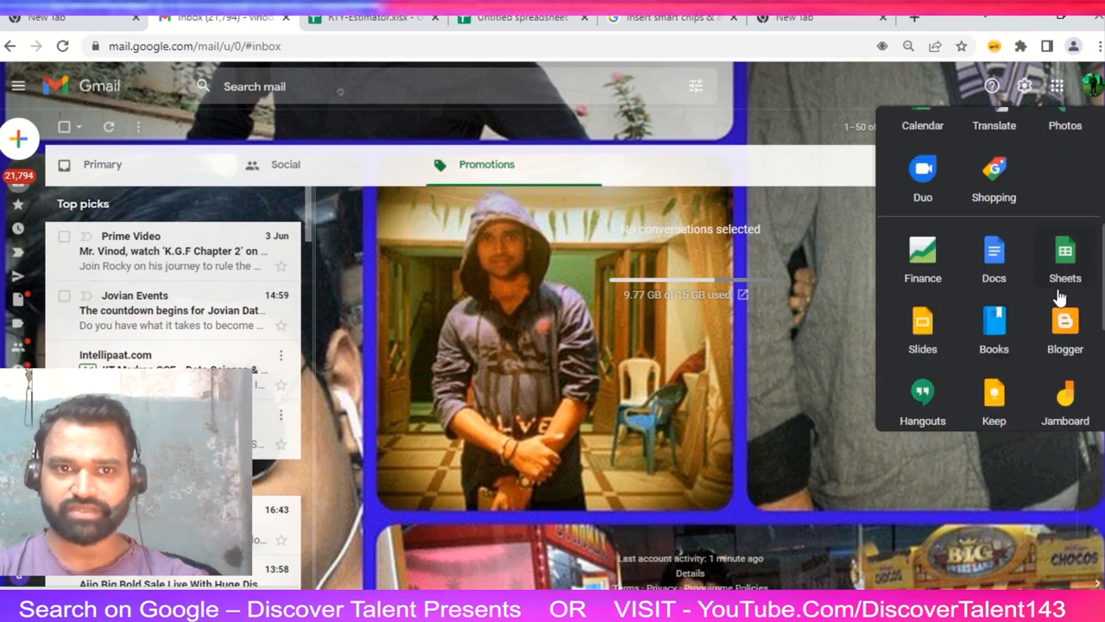
left_click(362, 17)
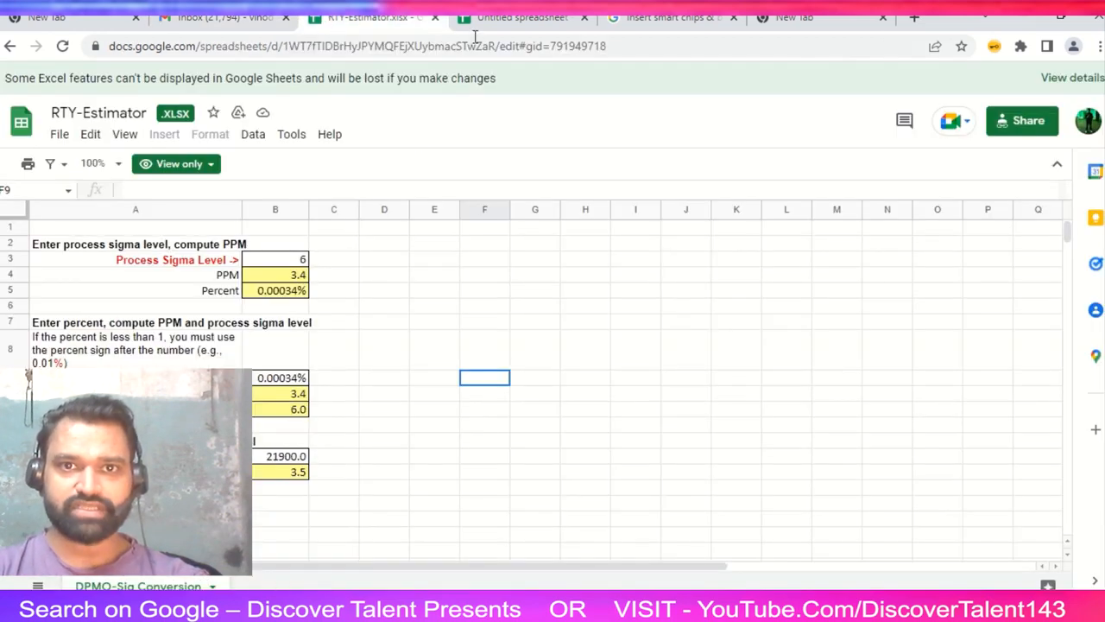
left_click(523, 16)
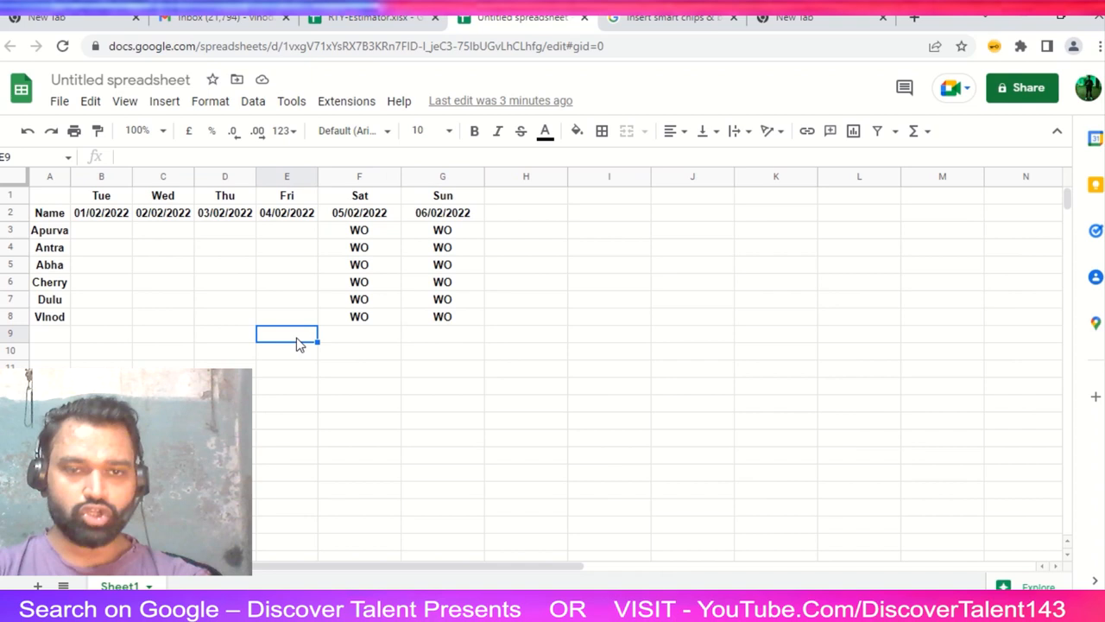
mouse_move(179, 279)
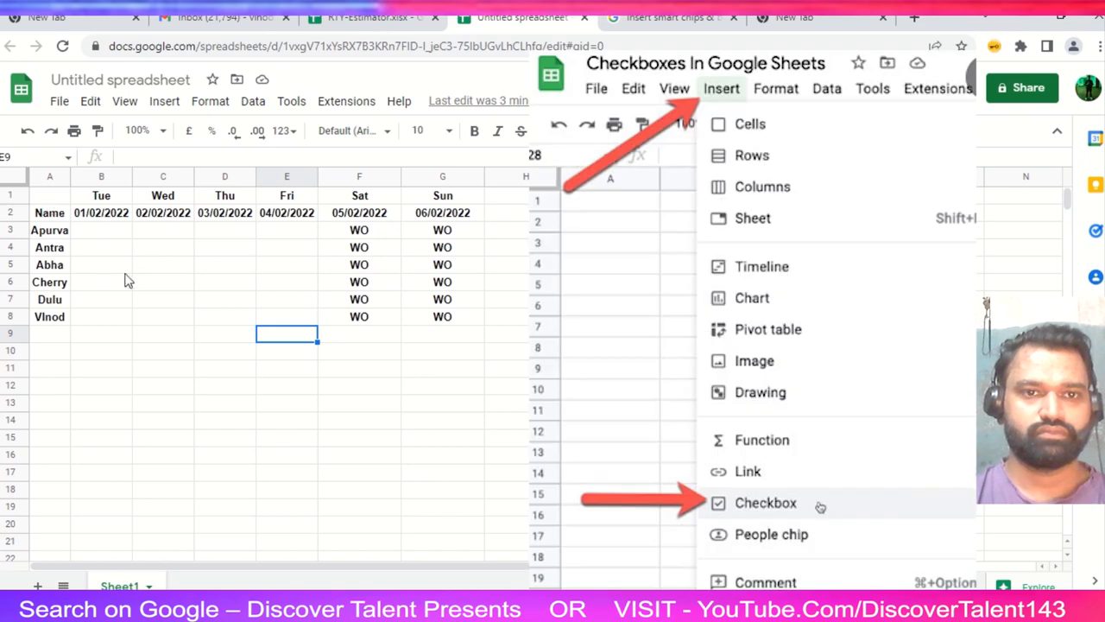
Step: Turn the attendance cells B3:G8 into tick boxes and select Apurva's count cell H3
left_click(765, 503)
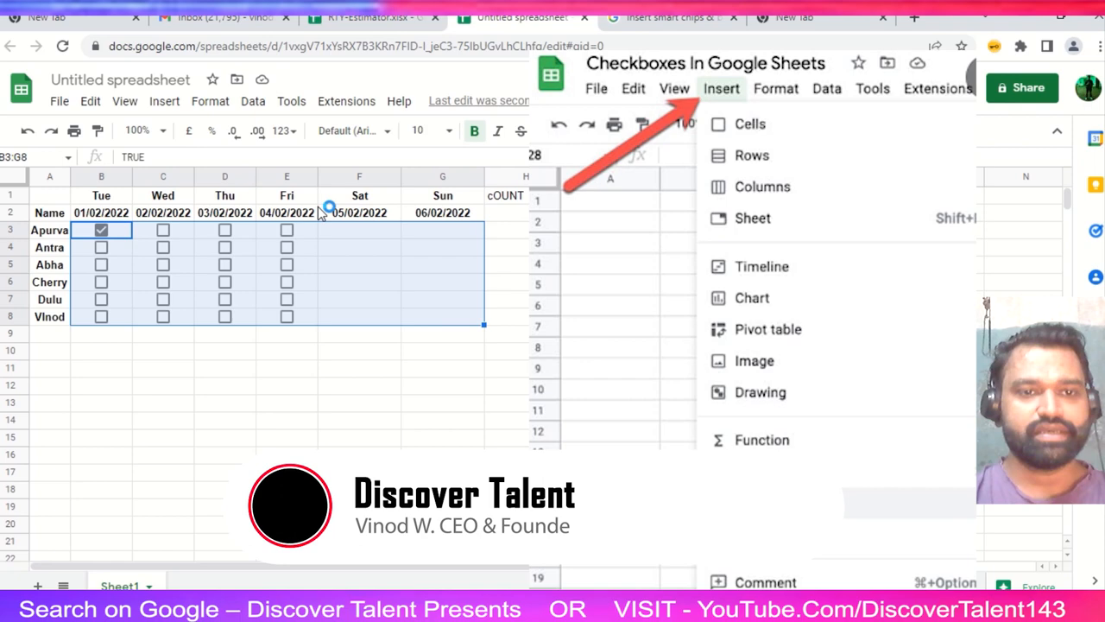
left_click(164, 101)
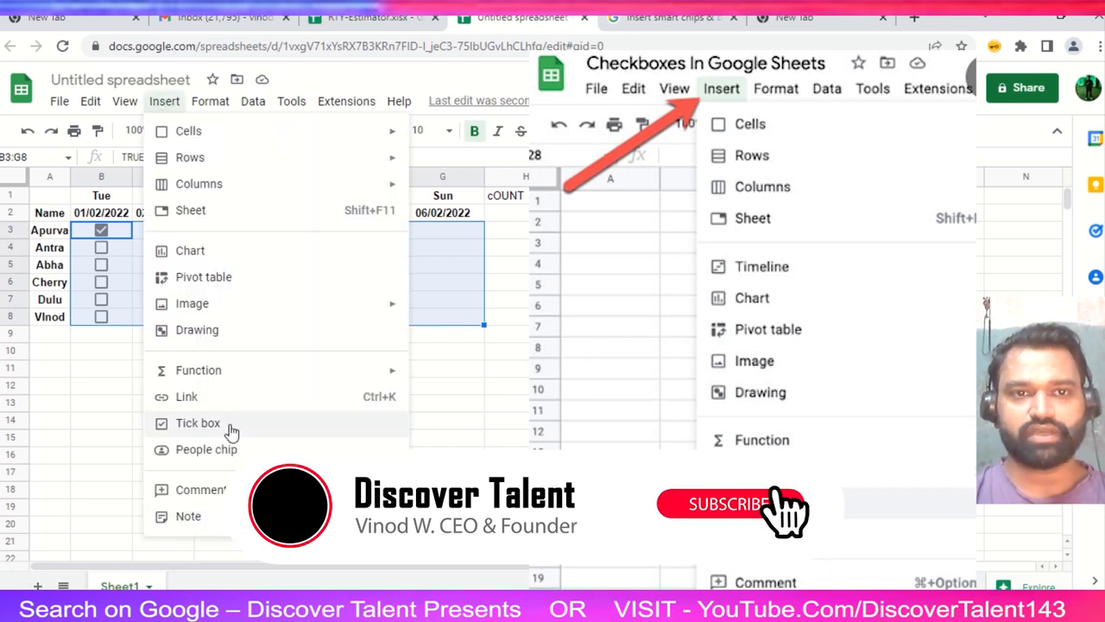
left_click(198, 423)
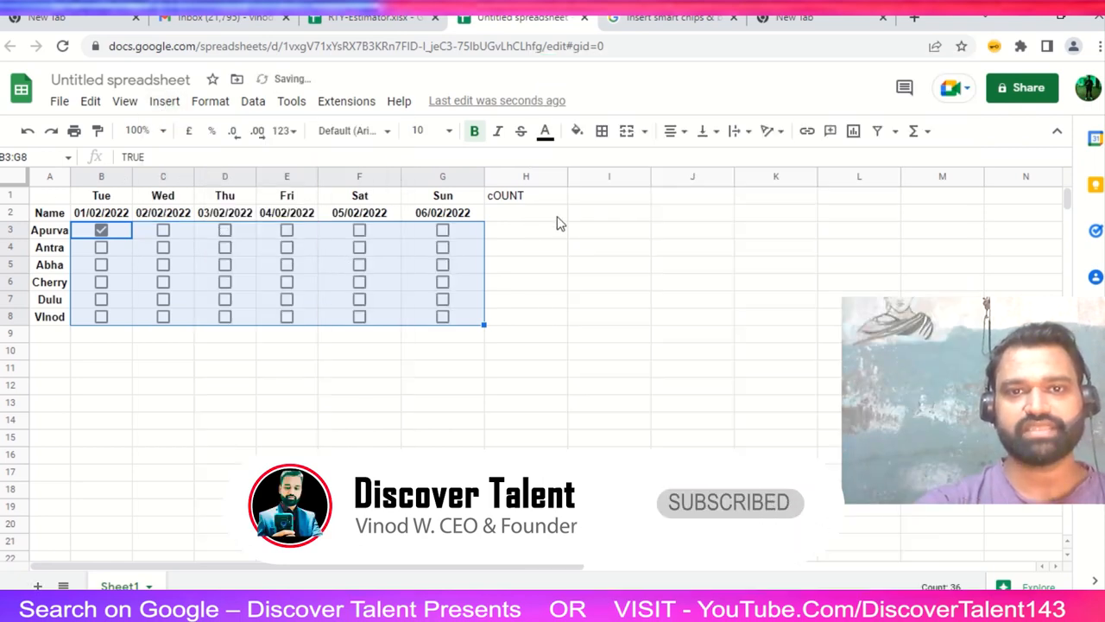
left_click(525, 230)
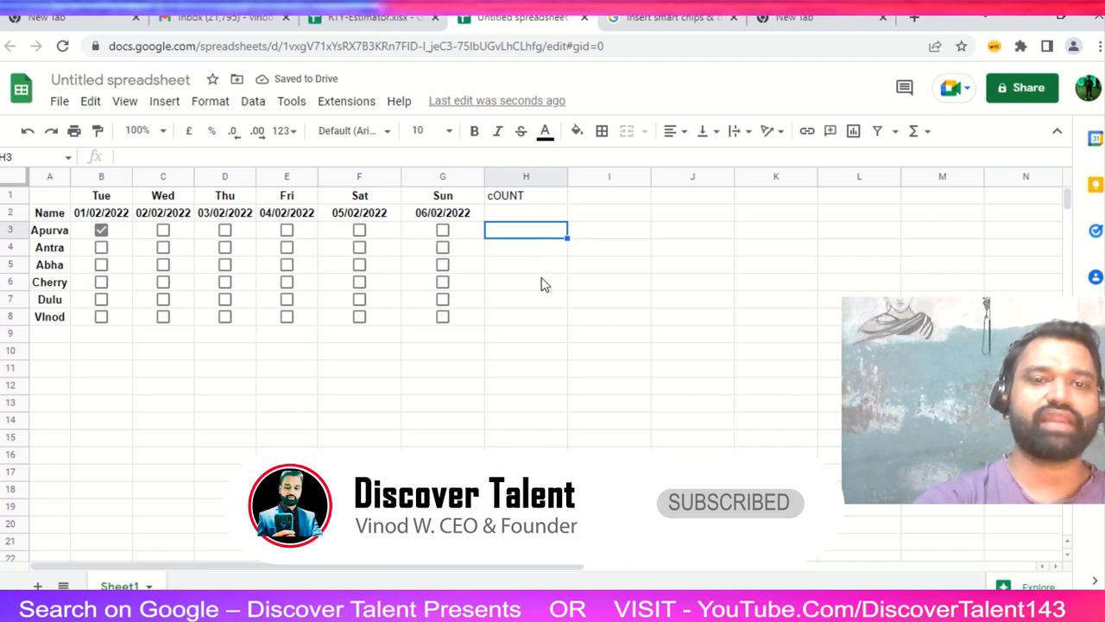
Step: Enter =SUM(COUNTIF(B3:G3,TRUE)) in H3 to count Apurva's ticked days
type("=")
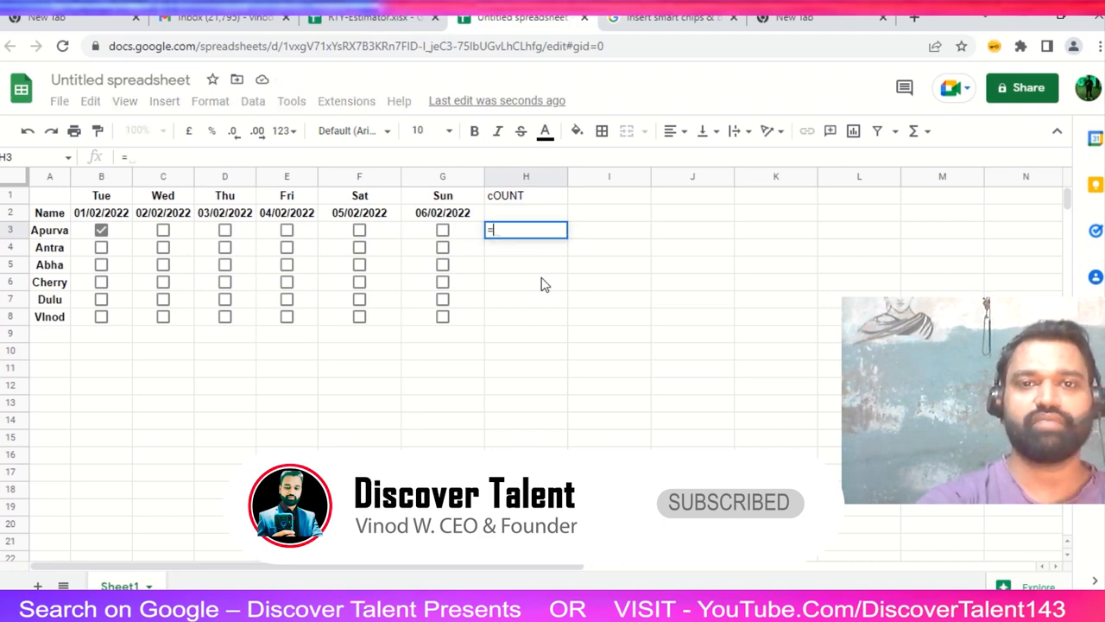
type("sum(")
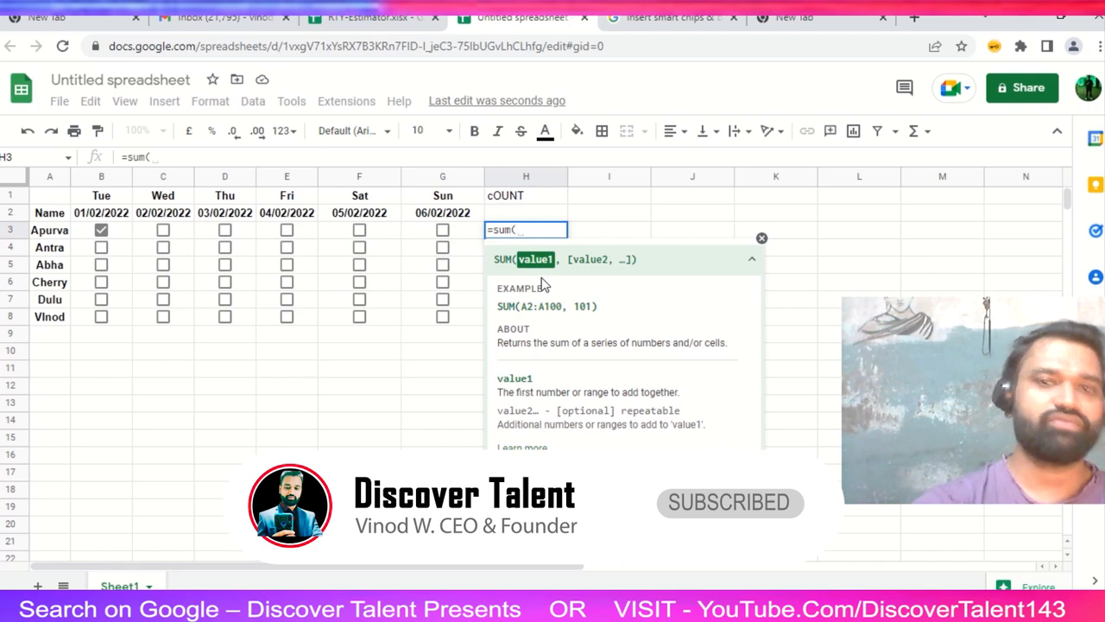
type("countif")
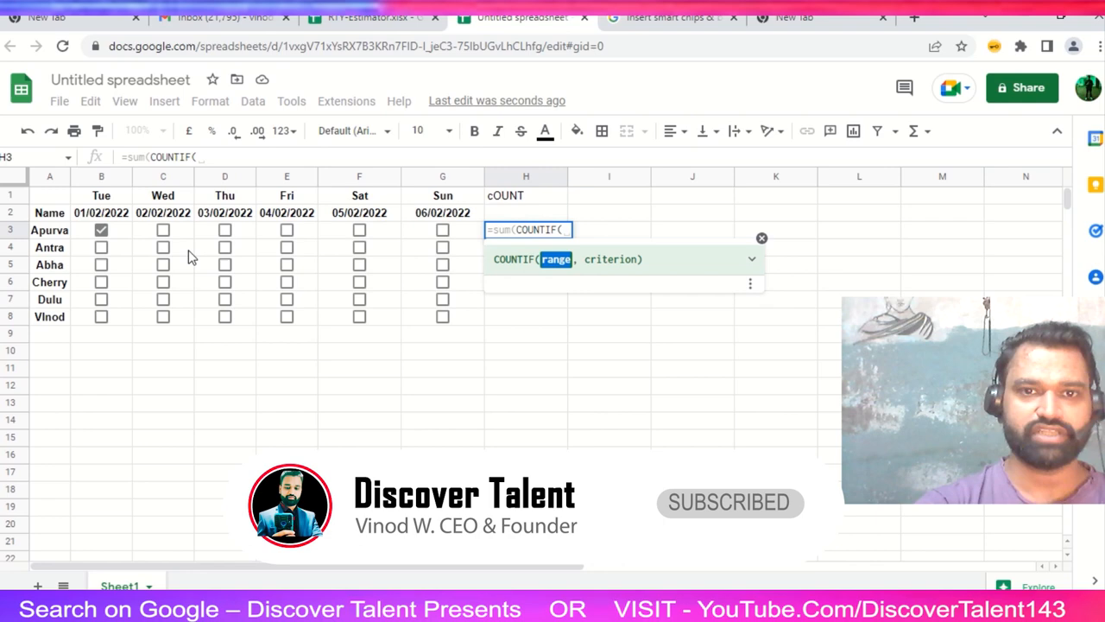
left_click(101, 229)
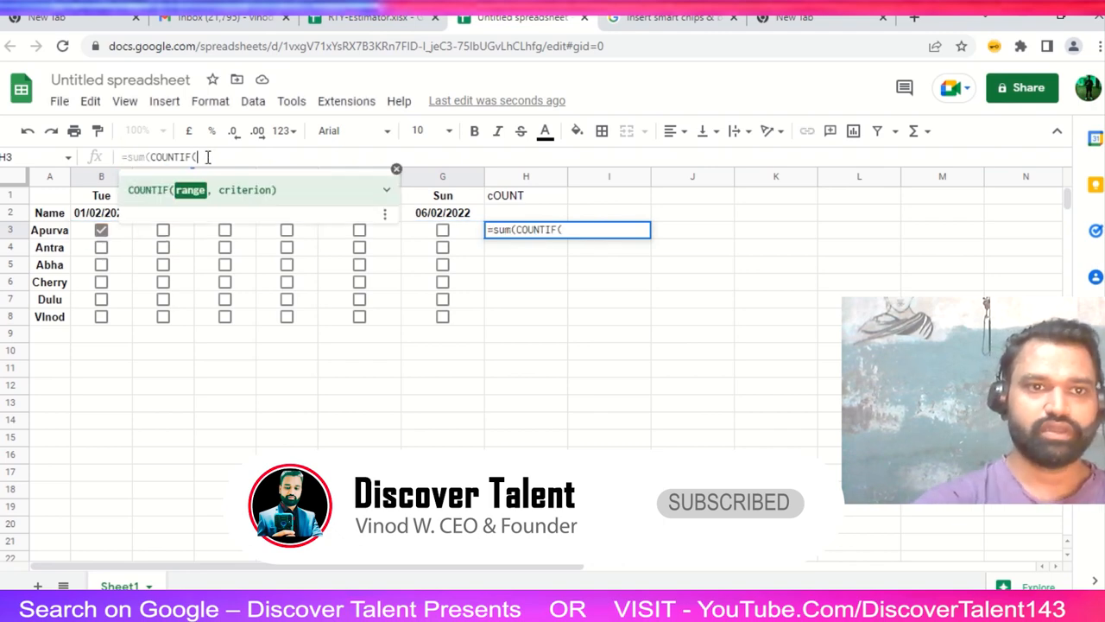
type("B")
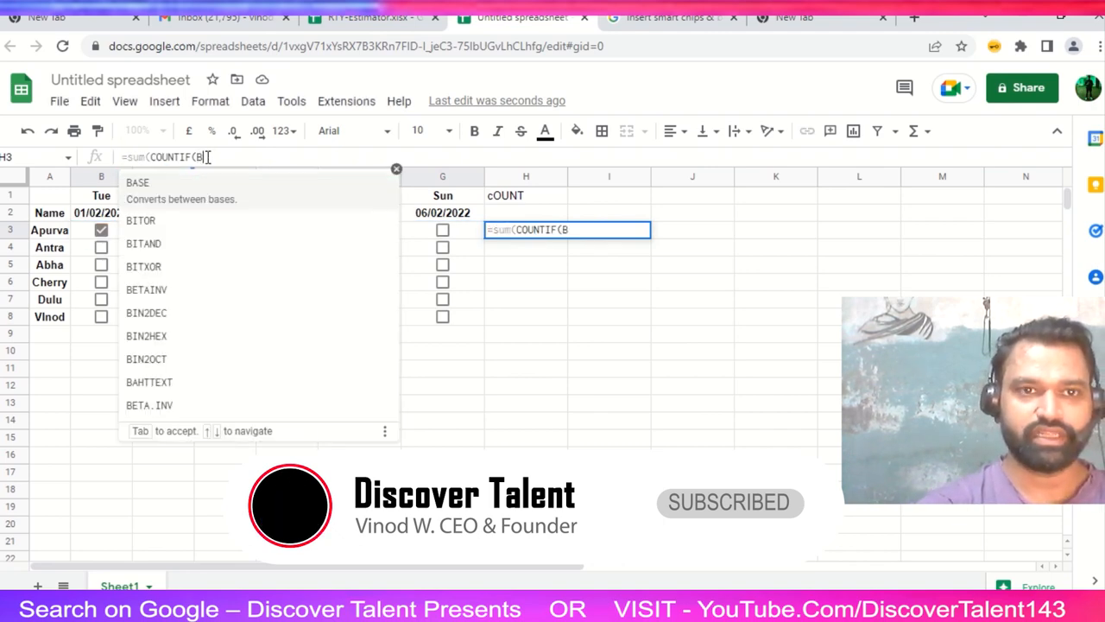
type("3:G")
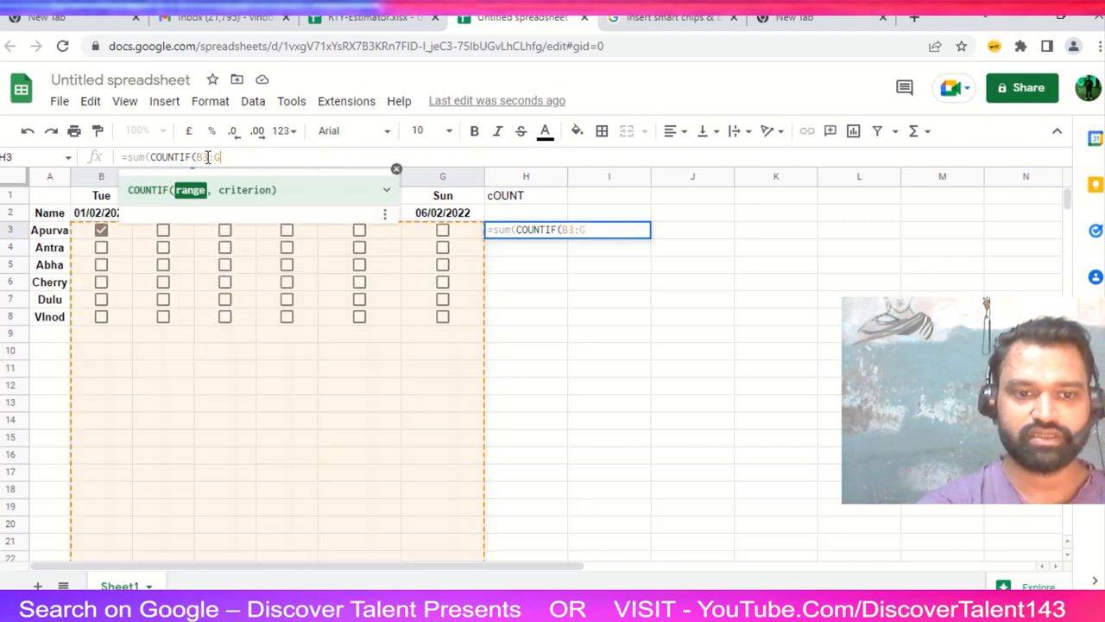
type("3")
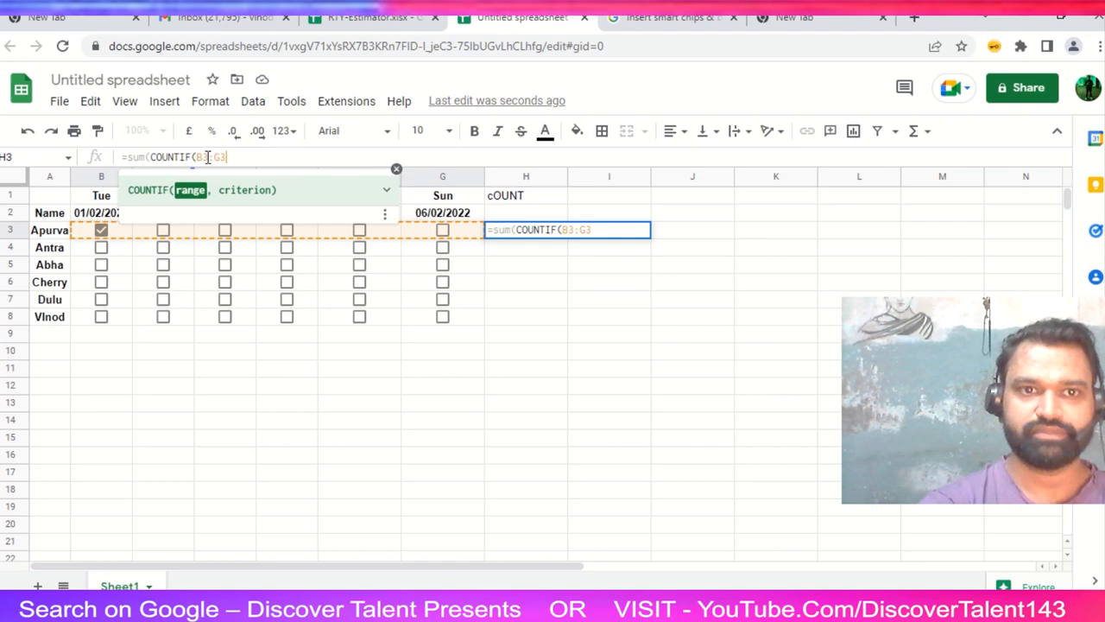
type(",")
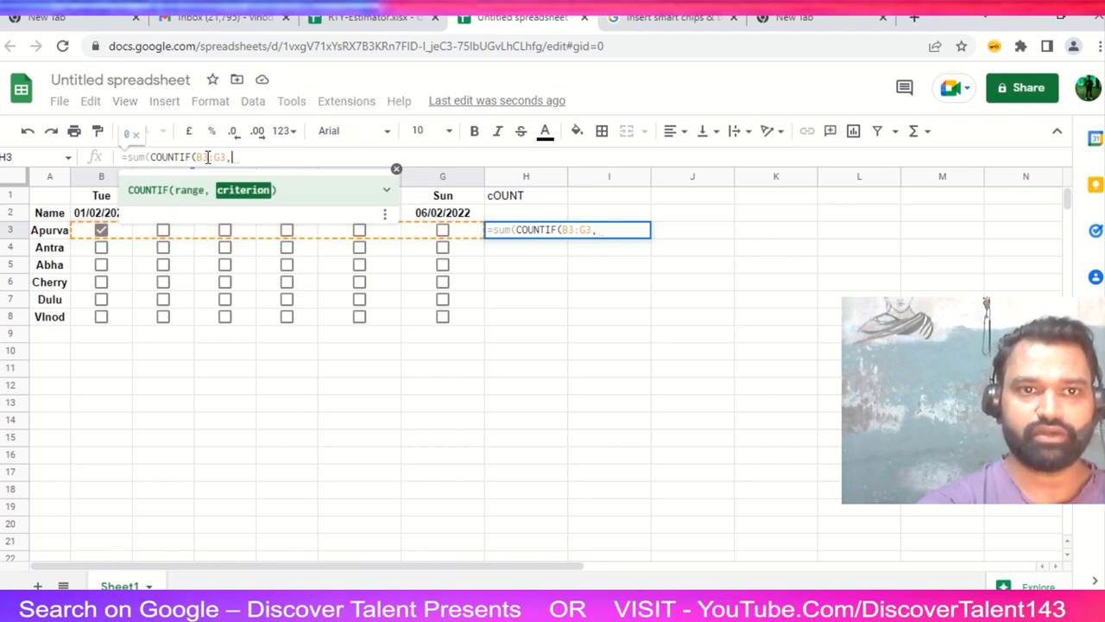
type("tue")
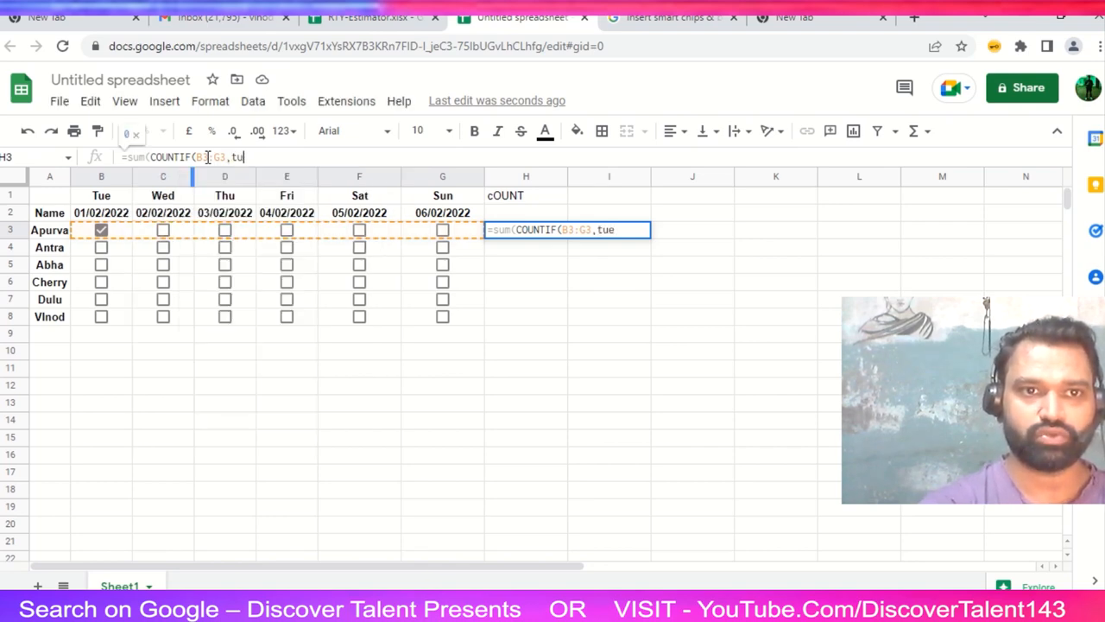
type("re")
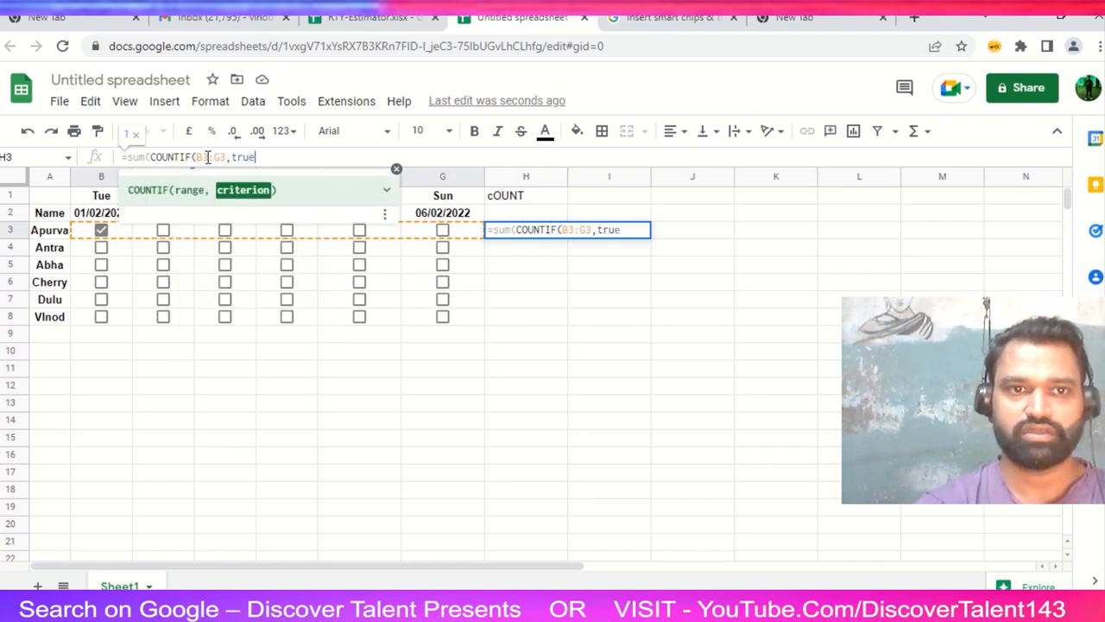
key("Return")
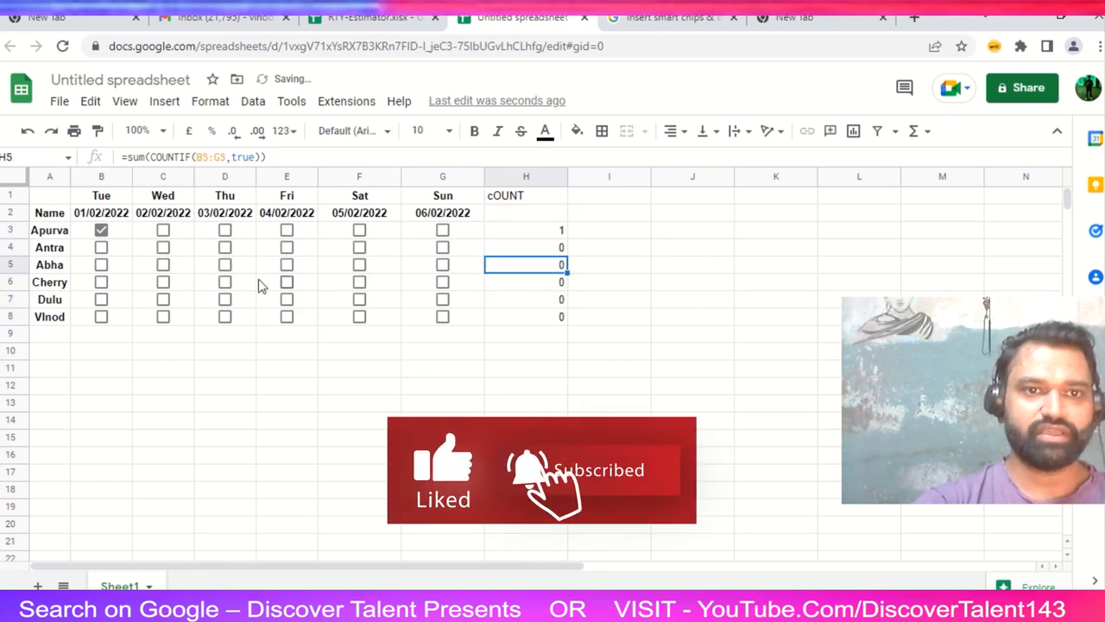
Step: Tick Abha's Thursday box so her count updates to 1
left_click(225, 264)
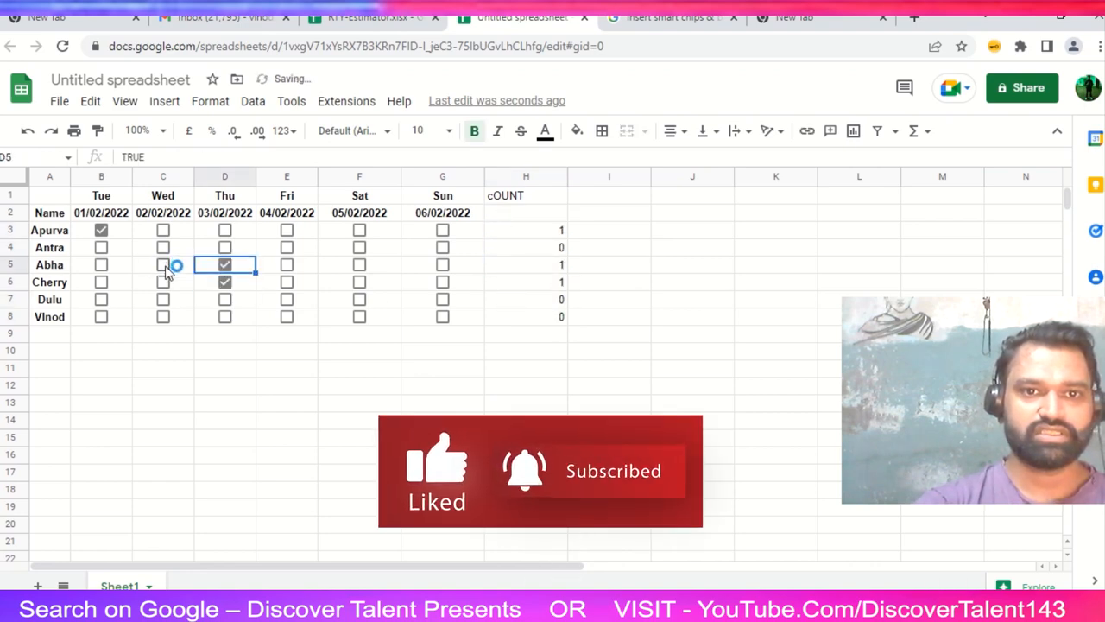